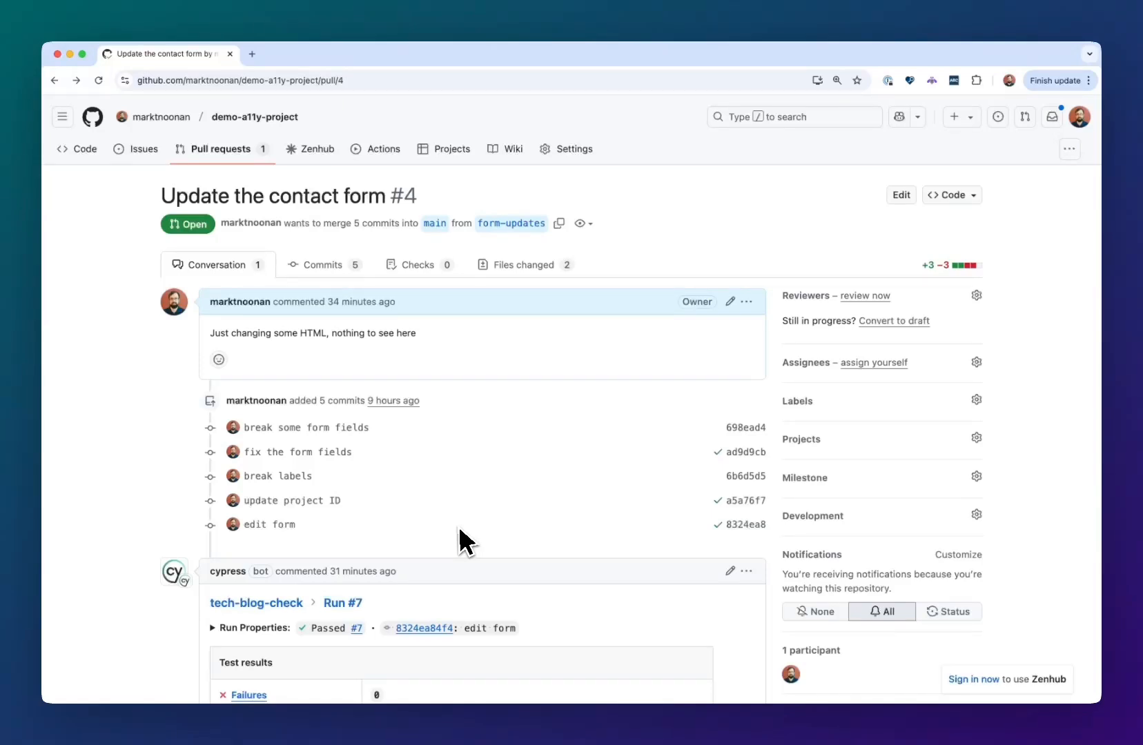
- Scroll to the Cypress bot comment showing Run #7 passing with an 86.86% accessibility score
{"action": "scroll", "scroll_direction": "down", "scroll_amount": 3}
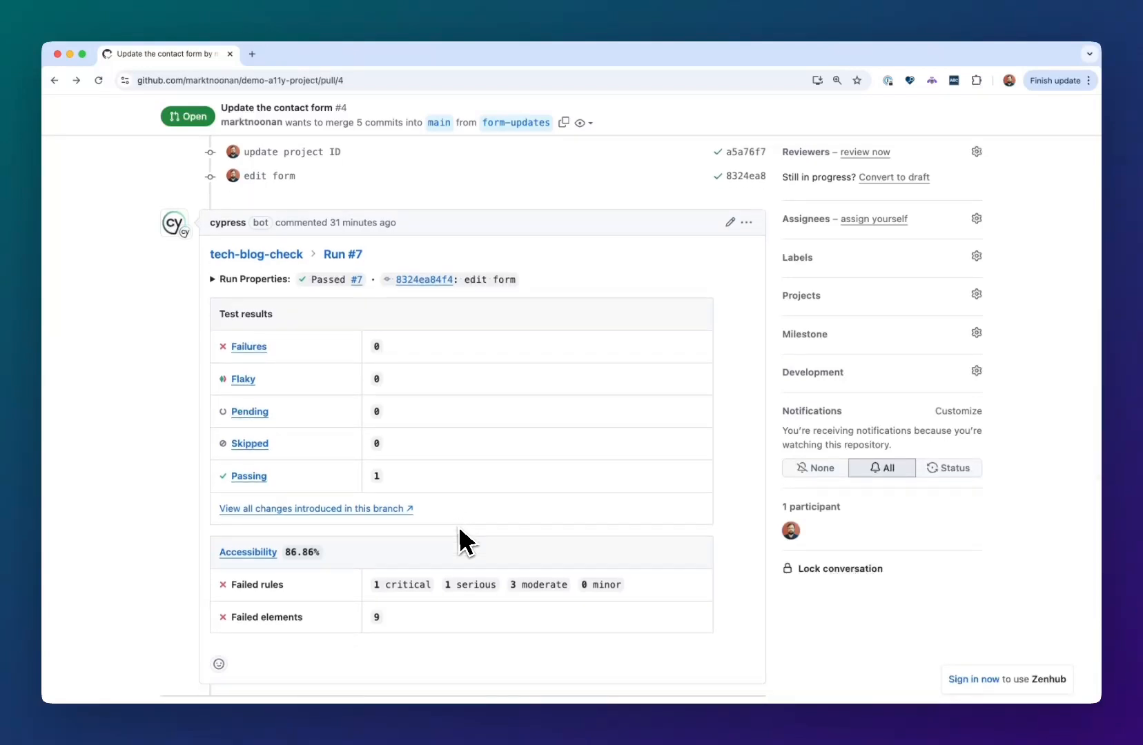
{"action": "mouse_move", "coordinate": [329, 491]}
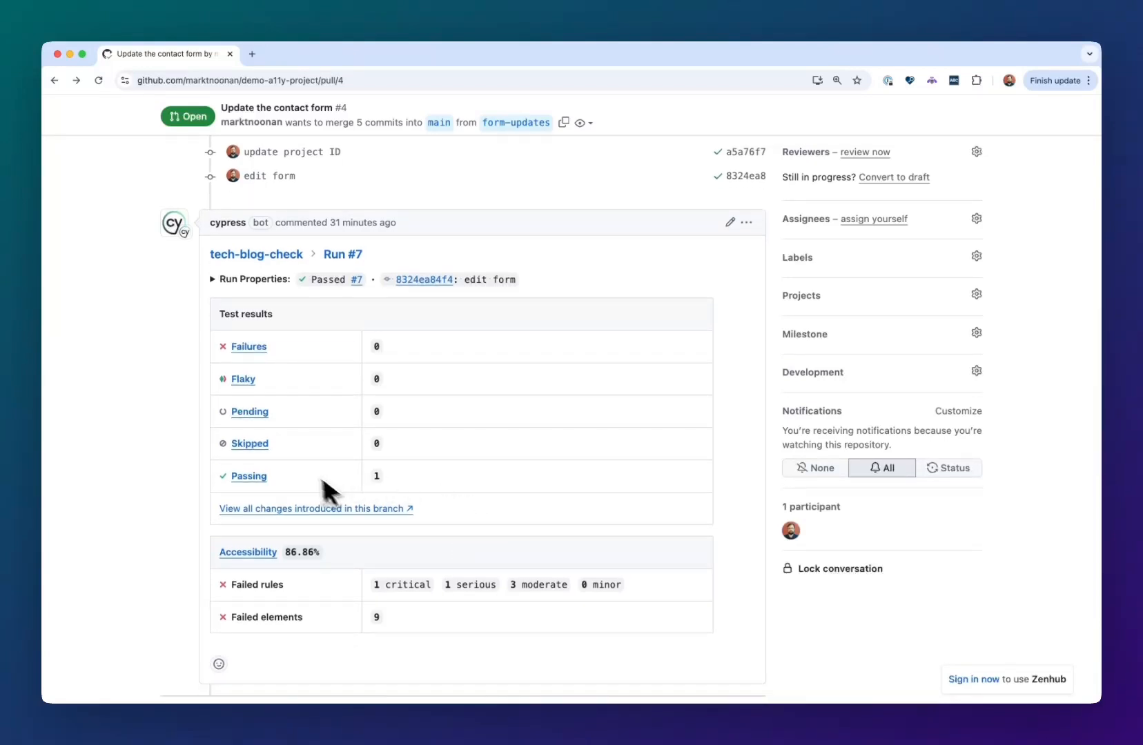
{"action": "mouse_move", "coordinate": [466, 457]}
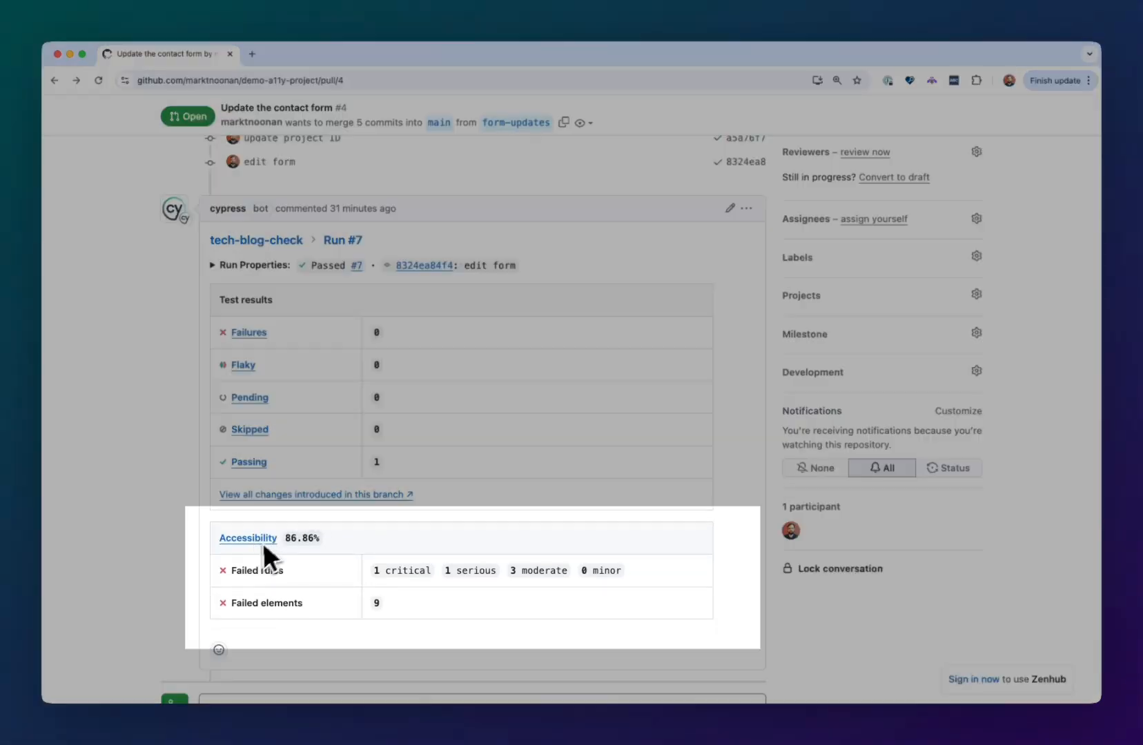
{"action": "mouse_move", "coordinate": [426, 552]}
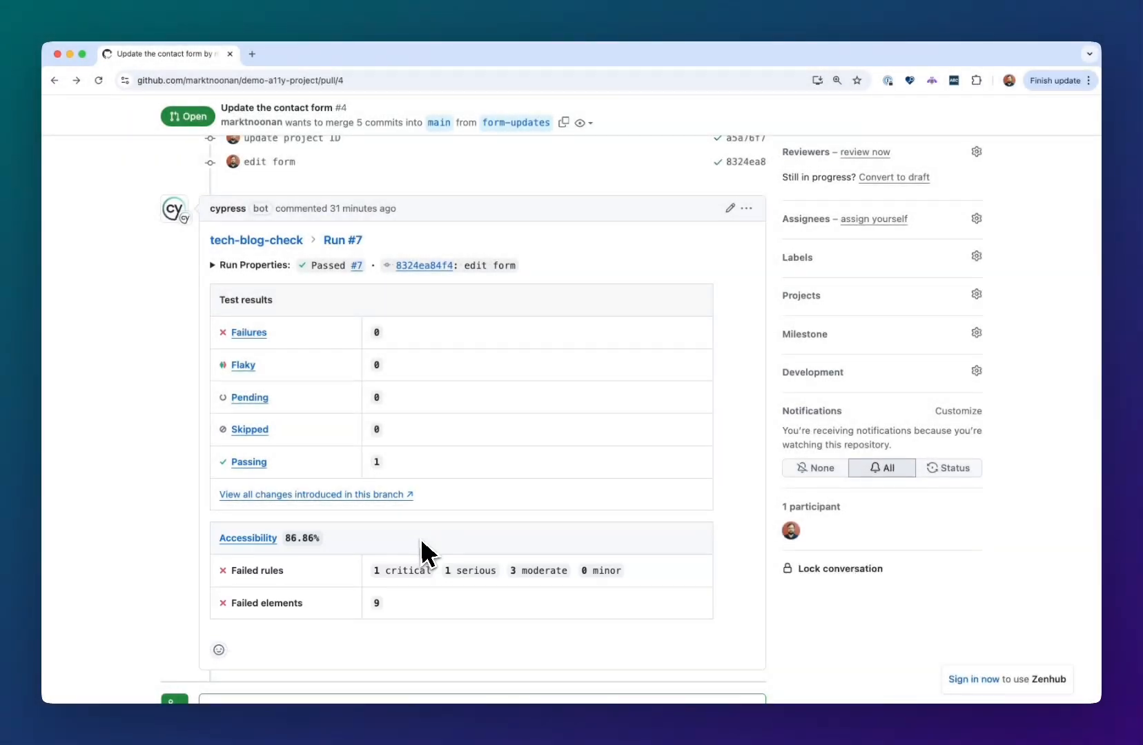
{"action": "mouse_move", "coordinate": [408, 531]}
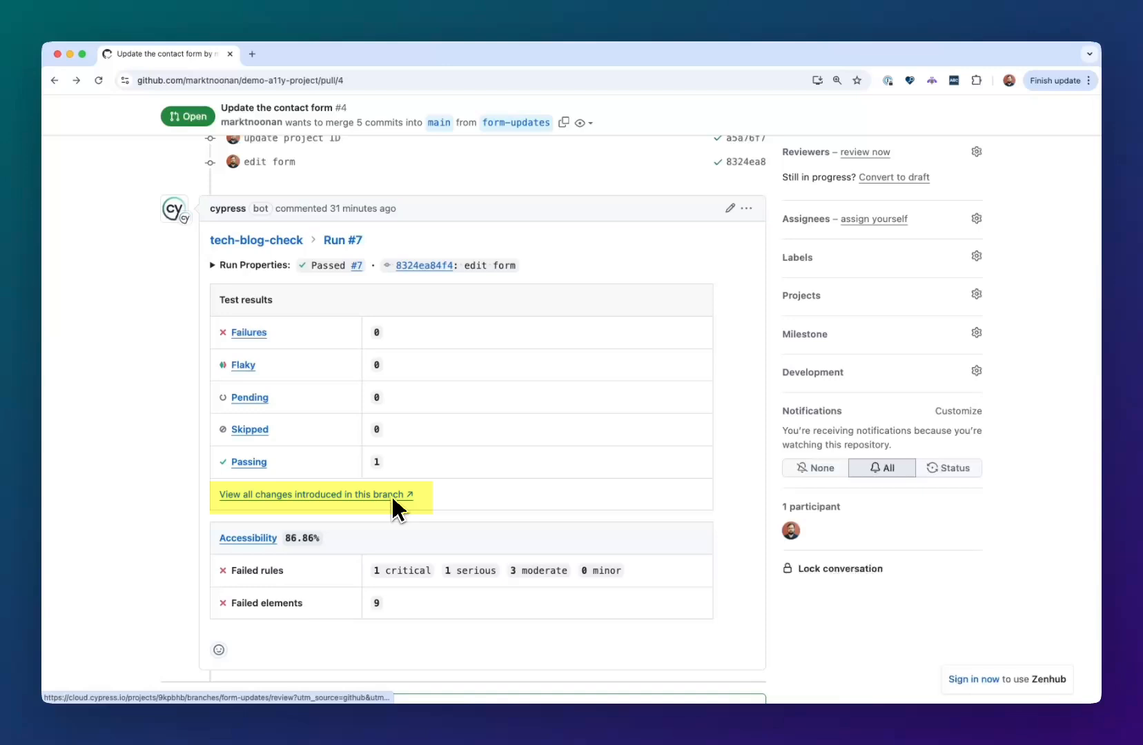
- Open the Cypress Cloud branch review of all changes for the form-updates branch on PR #4
{"action": "left_click", "coordinate": [313, 494]}
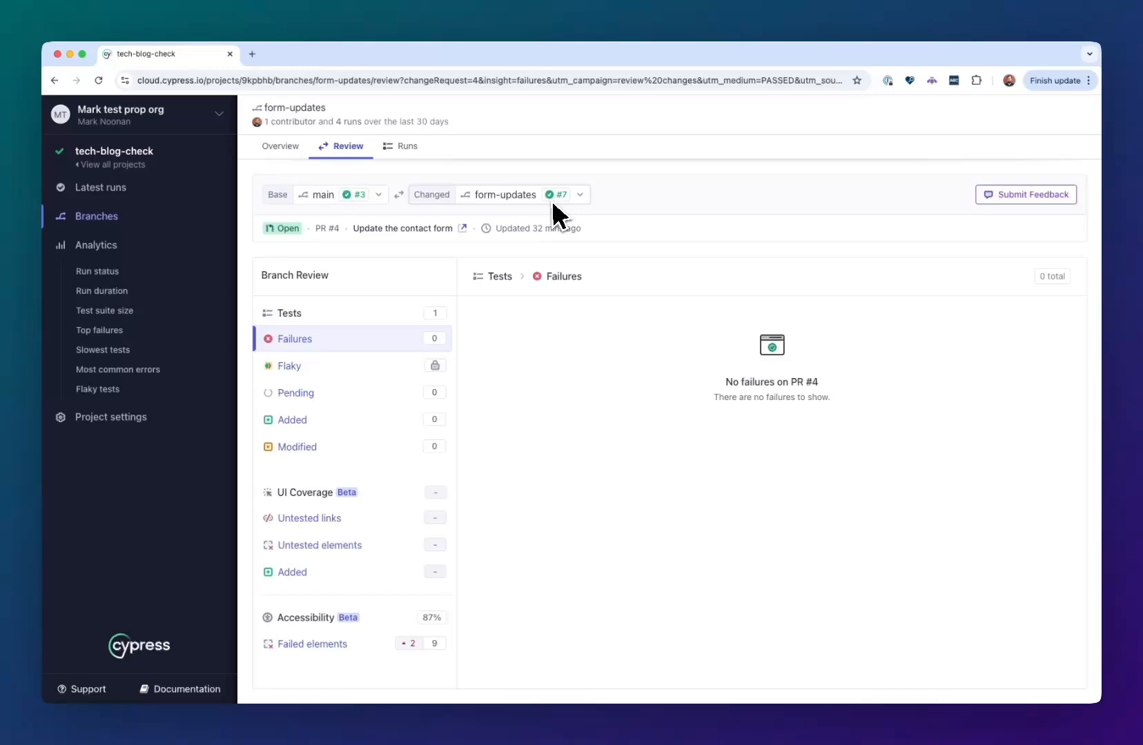
{"action": "mouse_move", "coordinate": [431, 284]}
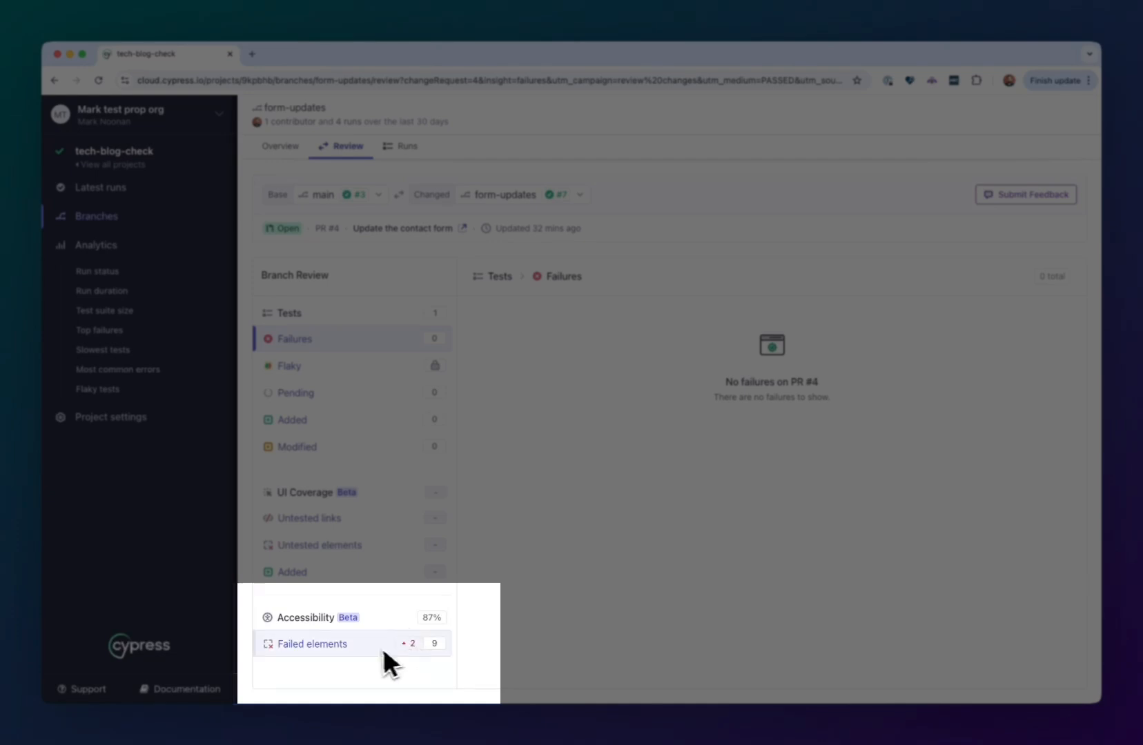
- Show the branch's failed accessibility elements and expand the 'Form elements must have labels' rule
{"action": "left_click", "coordinate": [312, 644]}
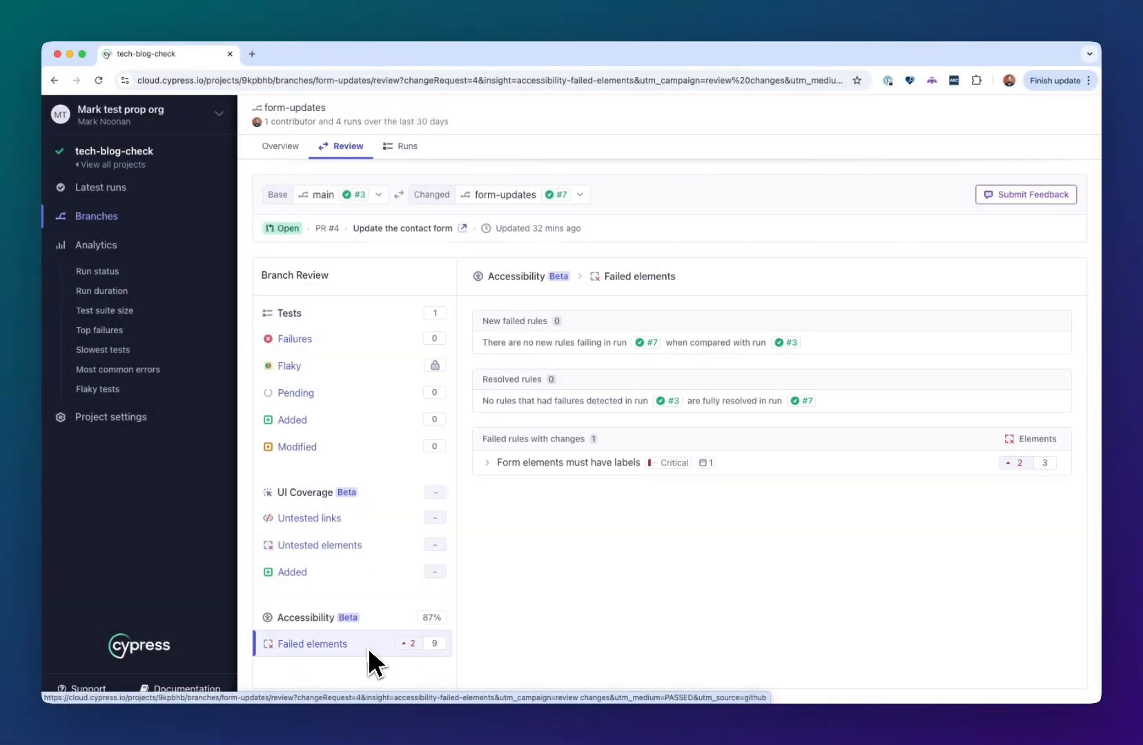
{"action": "mouse_move", "coordinate": [653, 631]}
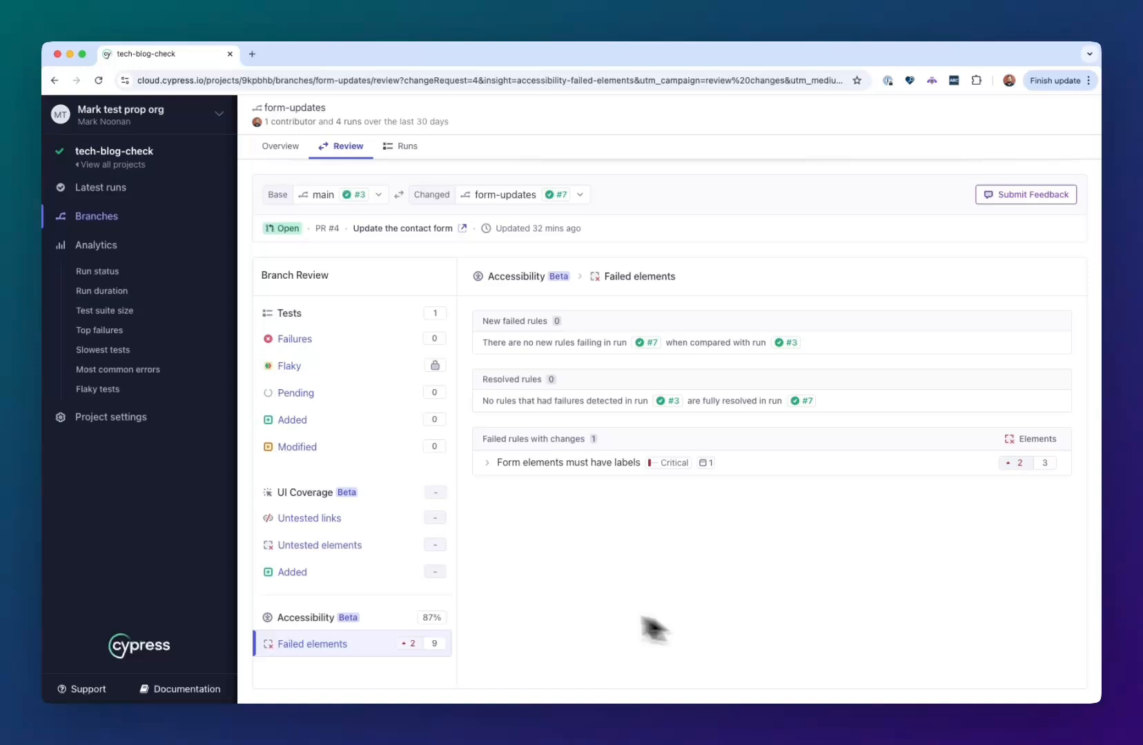
{"action": "mouse_move", "coordinate": [603, 573]}
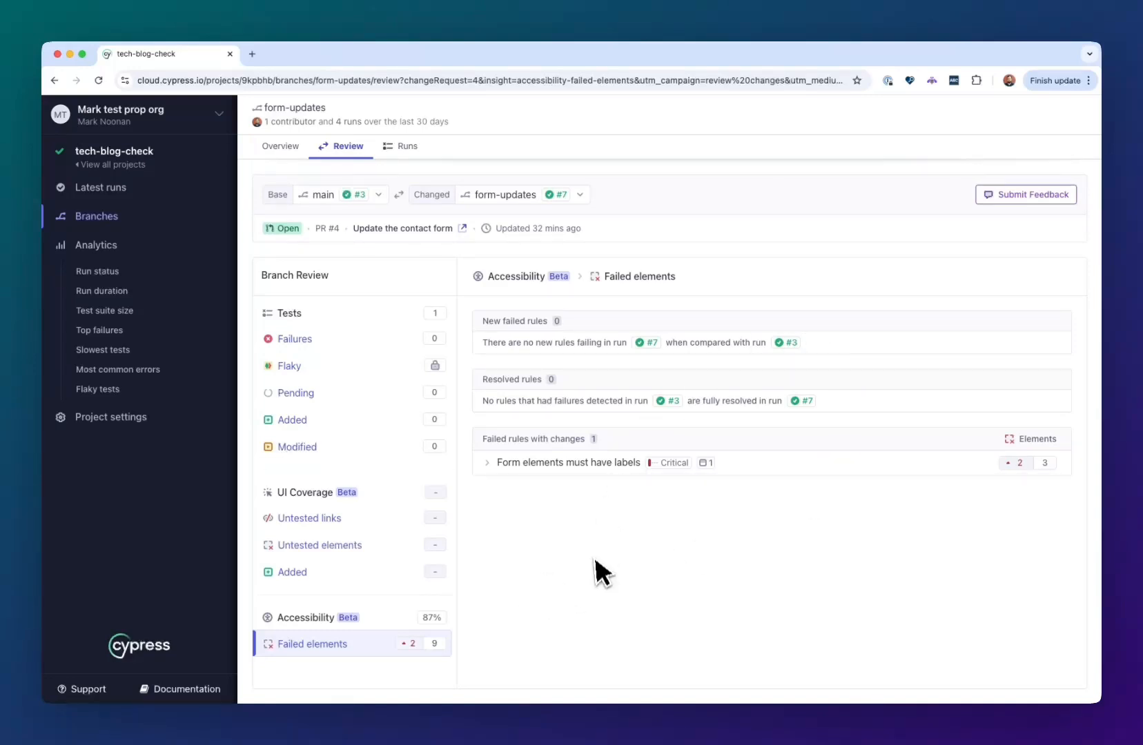
{"action": "mouse_move", "coordinate": [580, 415]}
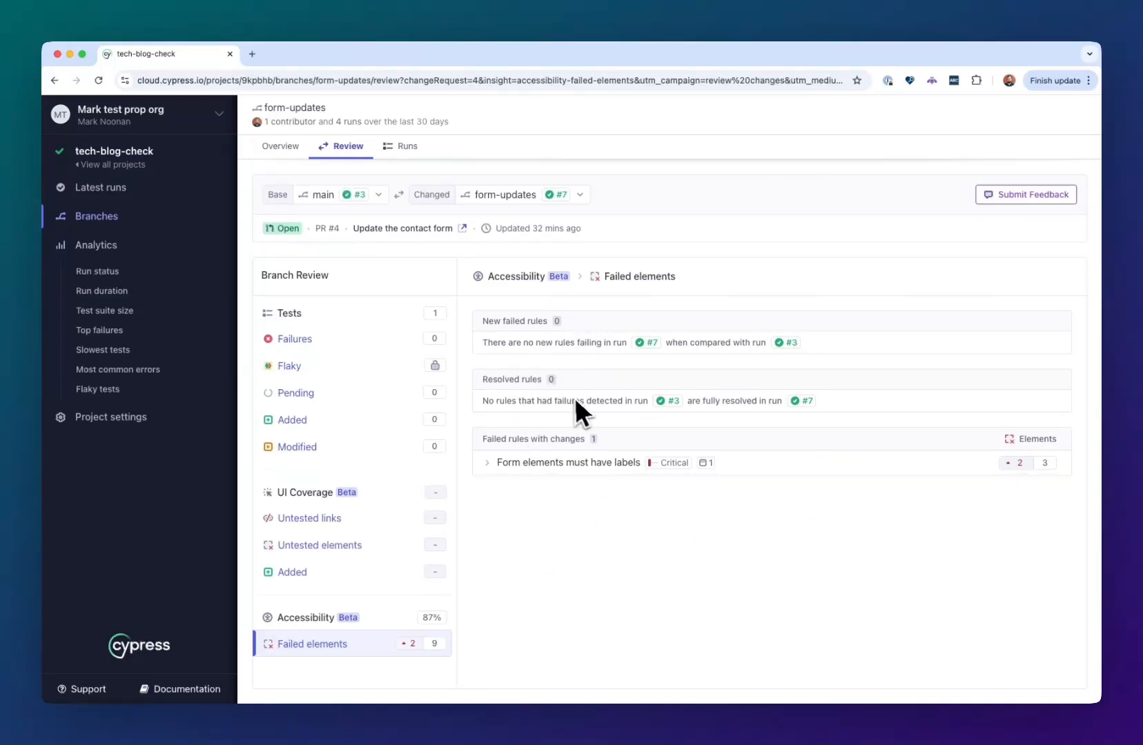
{"action": "mouse_move", "coordinate": [592, 382]}
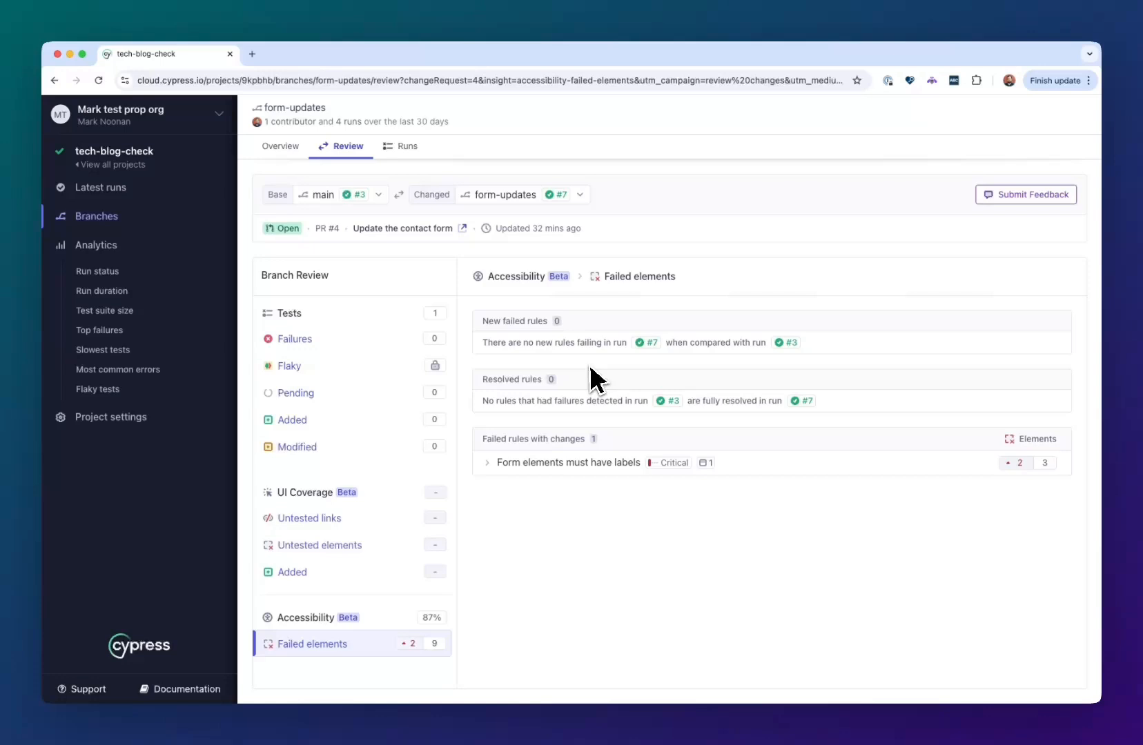
{"action": "mouse_move", "coordinate": [557, 389]}
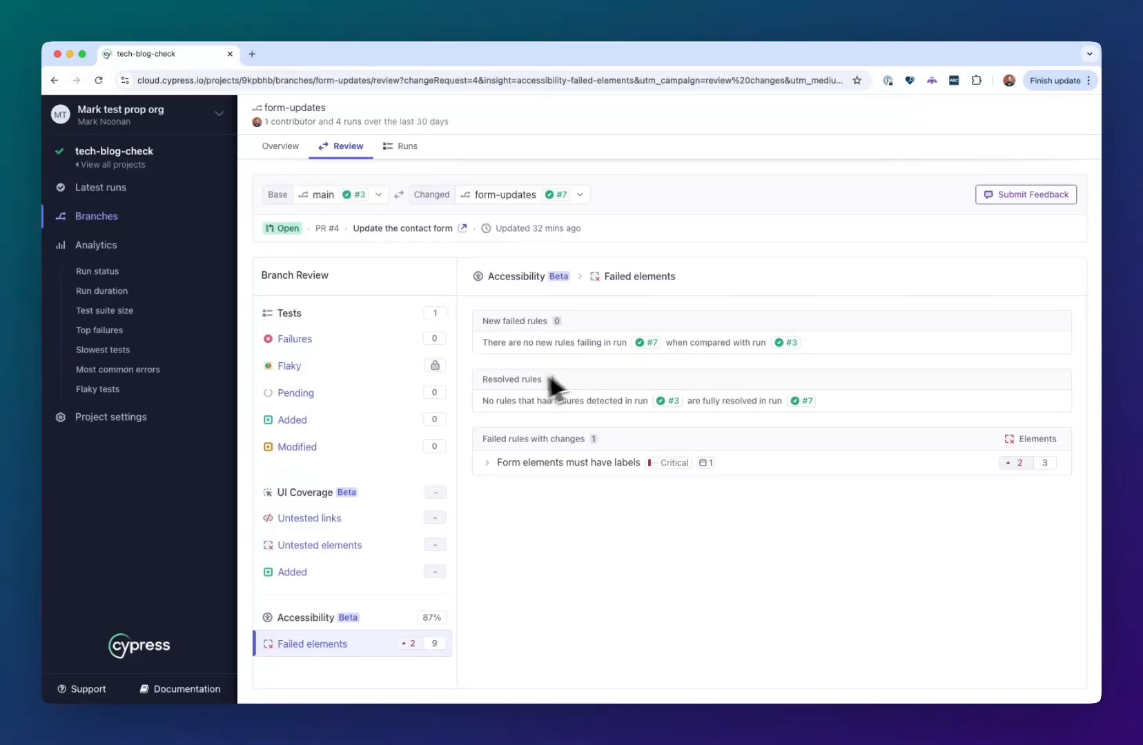
{"action": "mouse_move", "coordinate": [776, 474]}
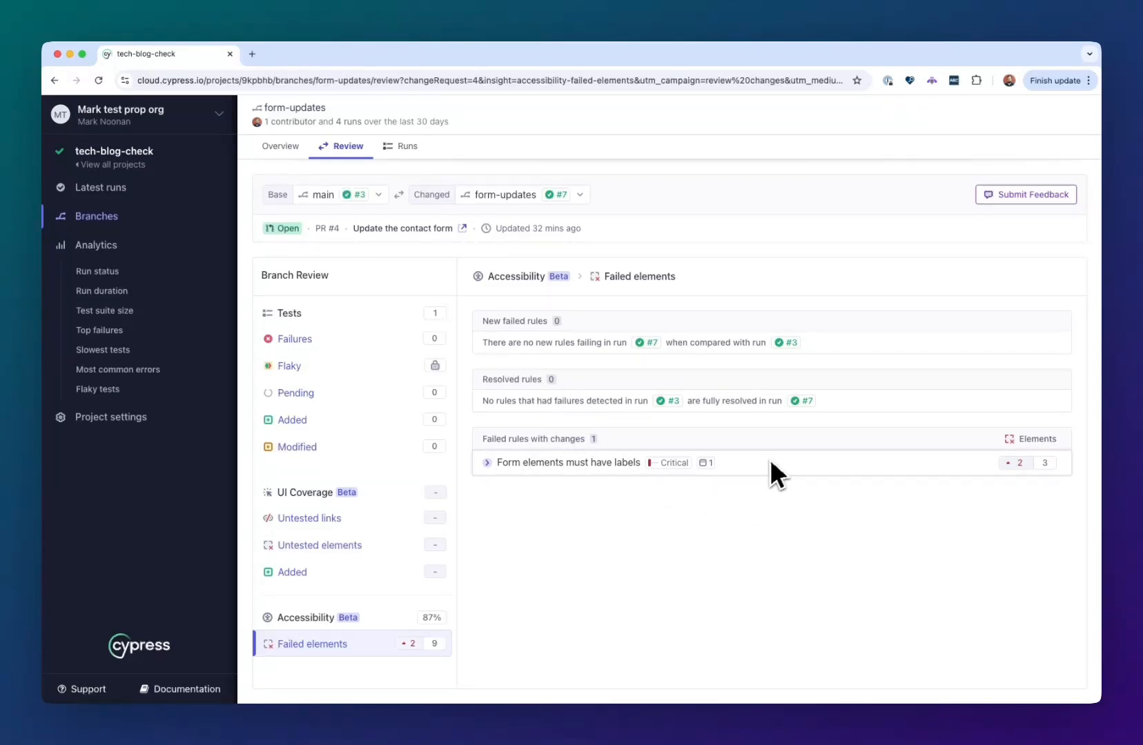
{"action": "left_click", "coordinate": [486, 462]}
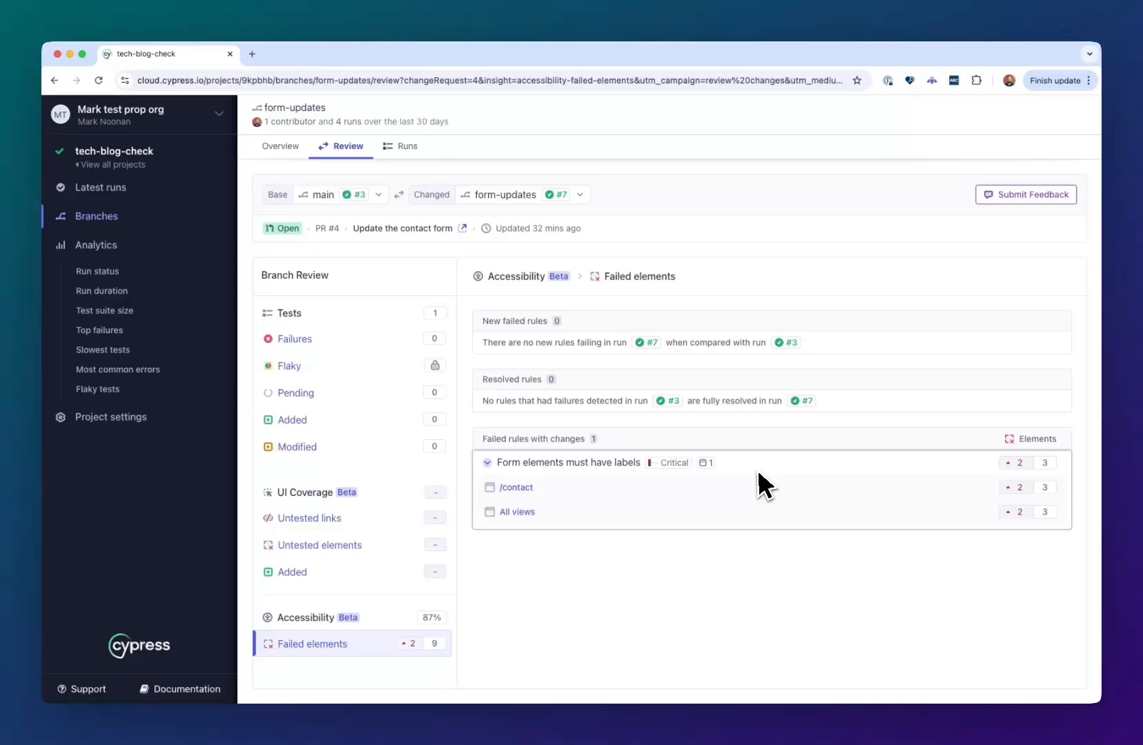
{"action": "mouse_move", "coordinate": [995, 545]}
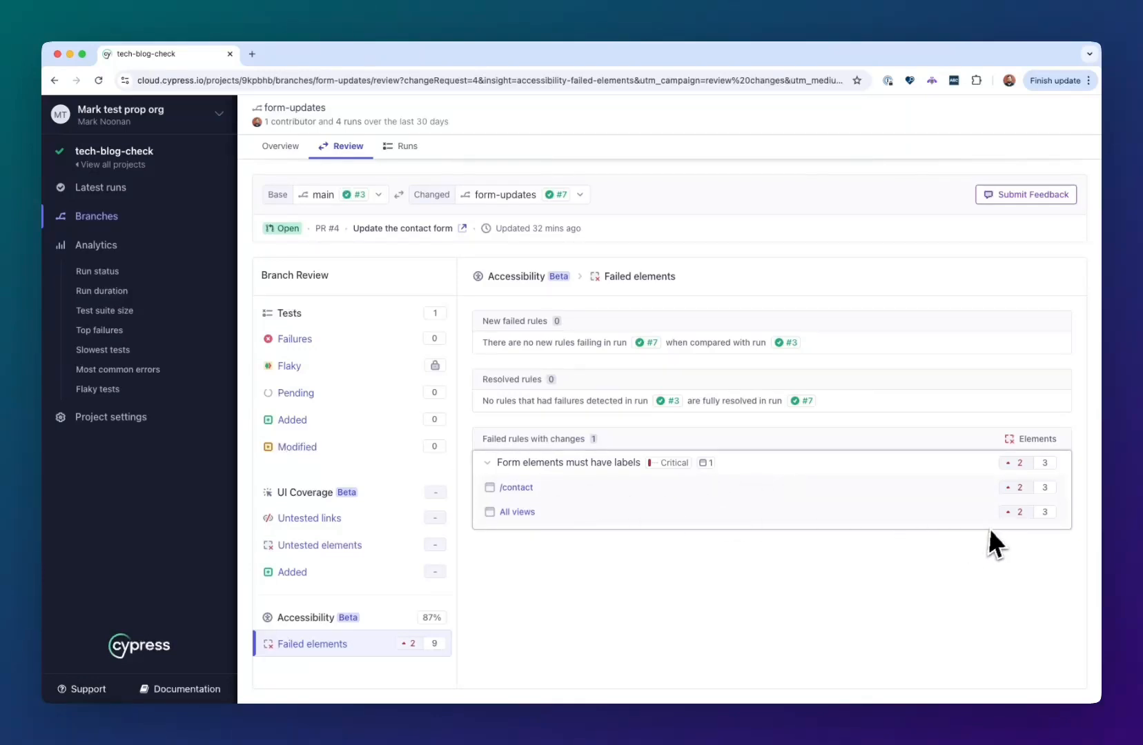
{"action": "mouse_move", "coordinate": [1047, 506]}
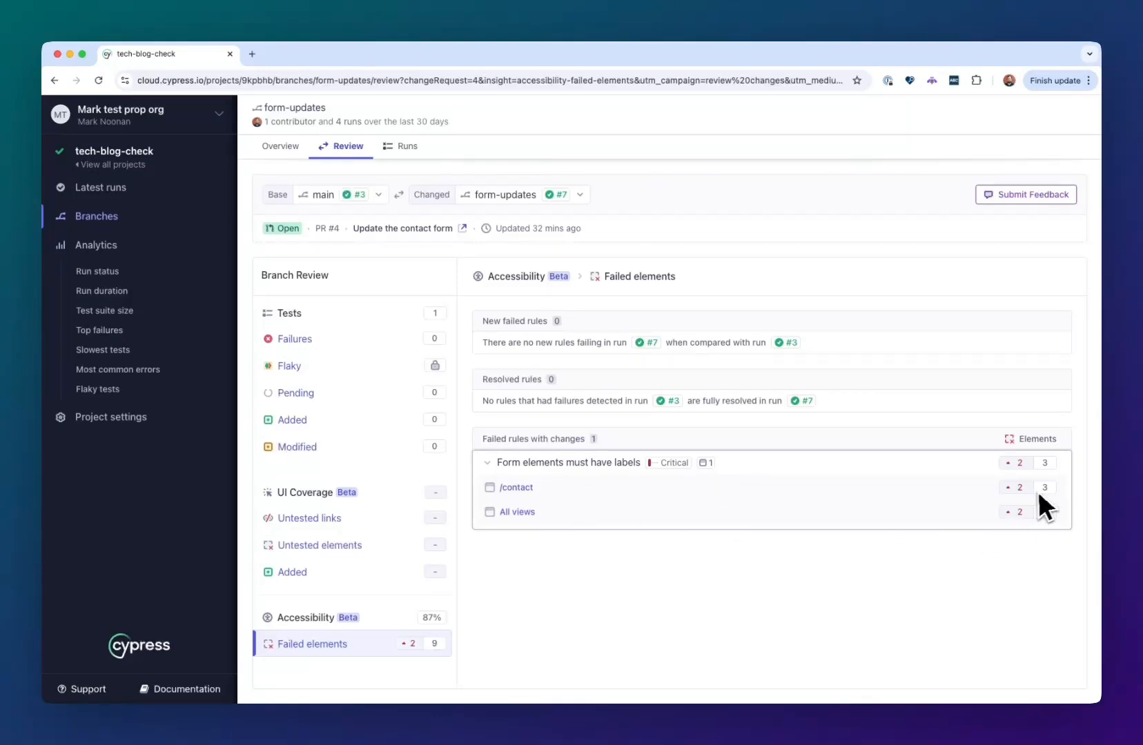
{"action": "mouse_move", "coordinate": [510, 605]}
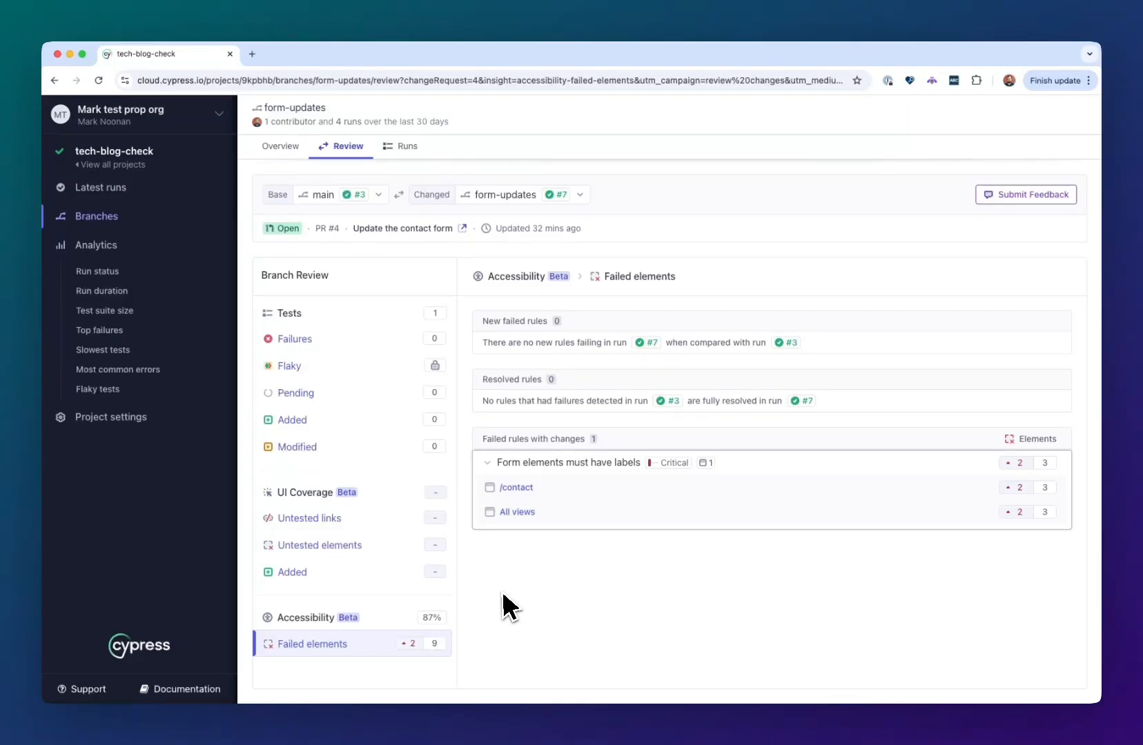
- Open the /contact label-rule failures, collapse #email and expand the #name field's details
{"action": "left_click", "coordinate": [570, 462]}
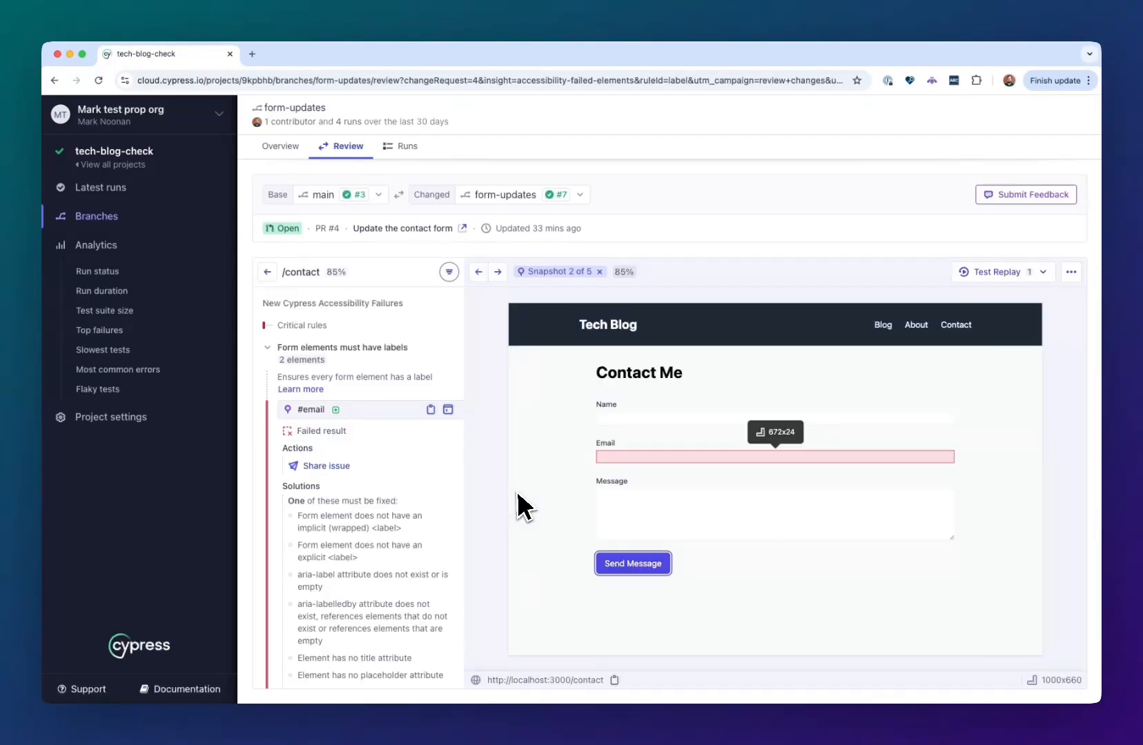
{"action": "mouse_move", "coordinate": [604, 489]}
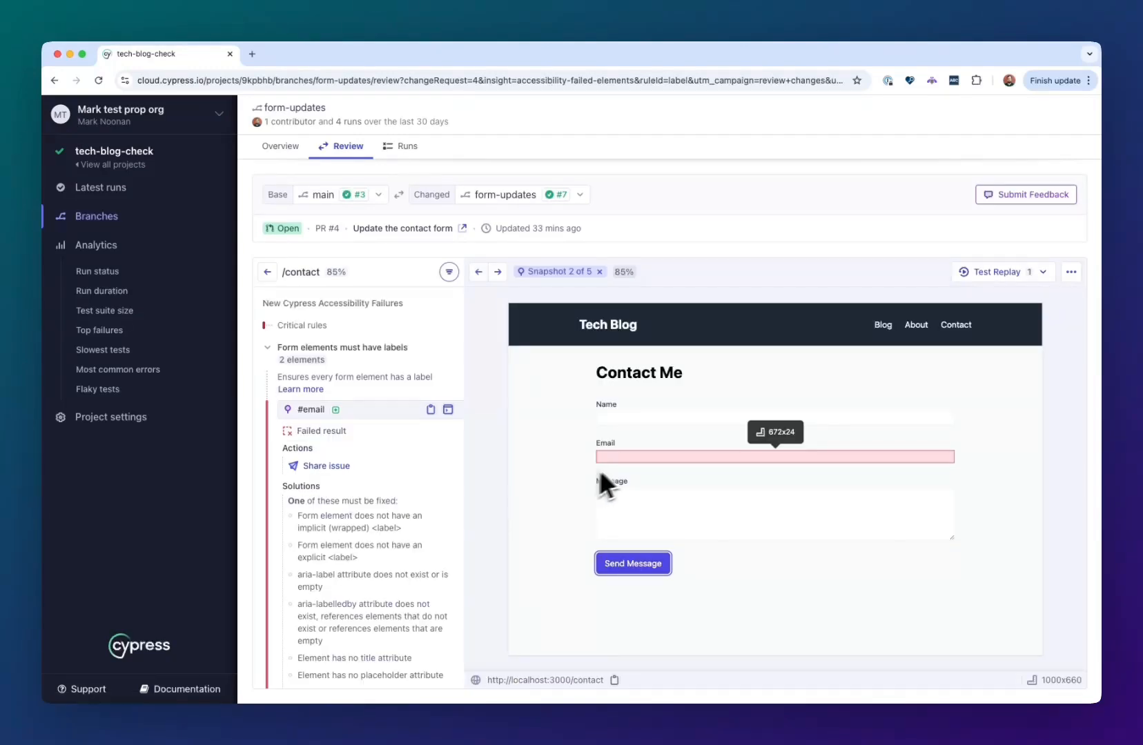
{"action": "left_click", "coordinate": [477, 272]}
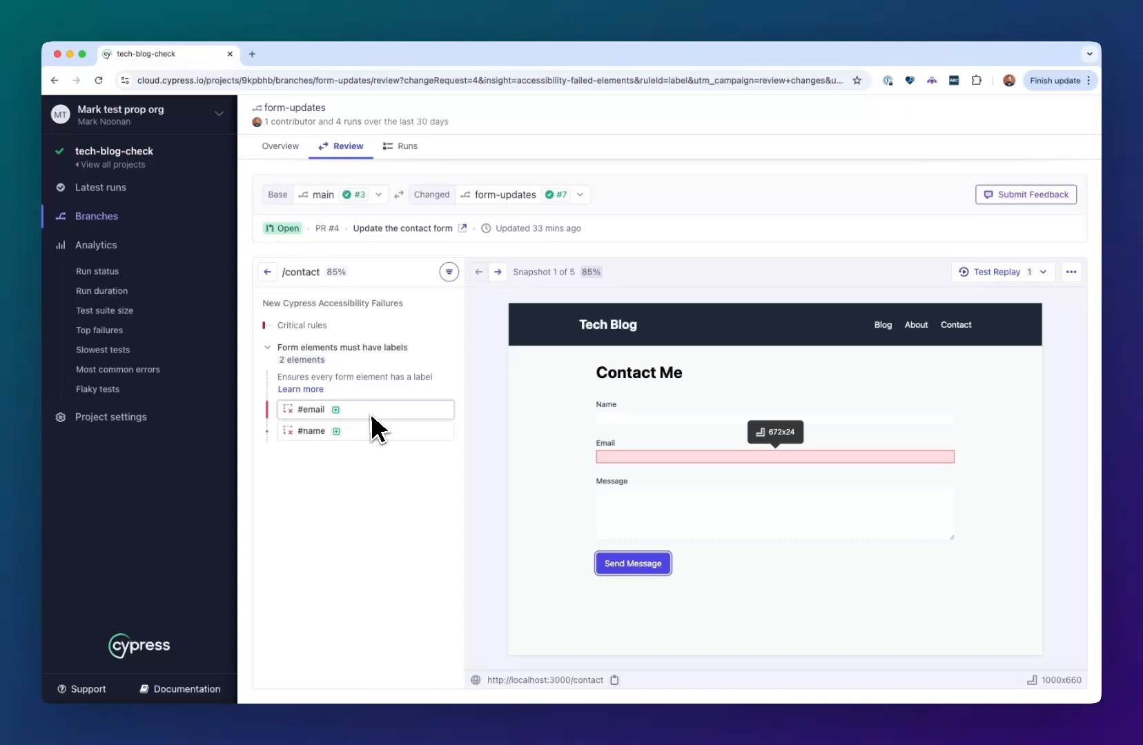
{"action": "left_click", "coordinate": [312, 430]}
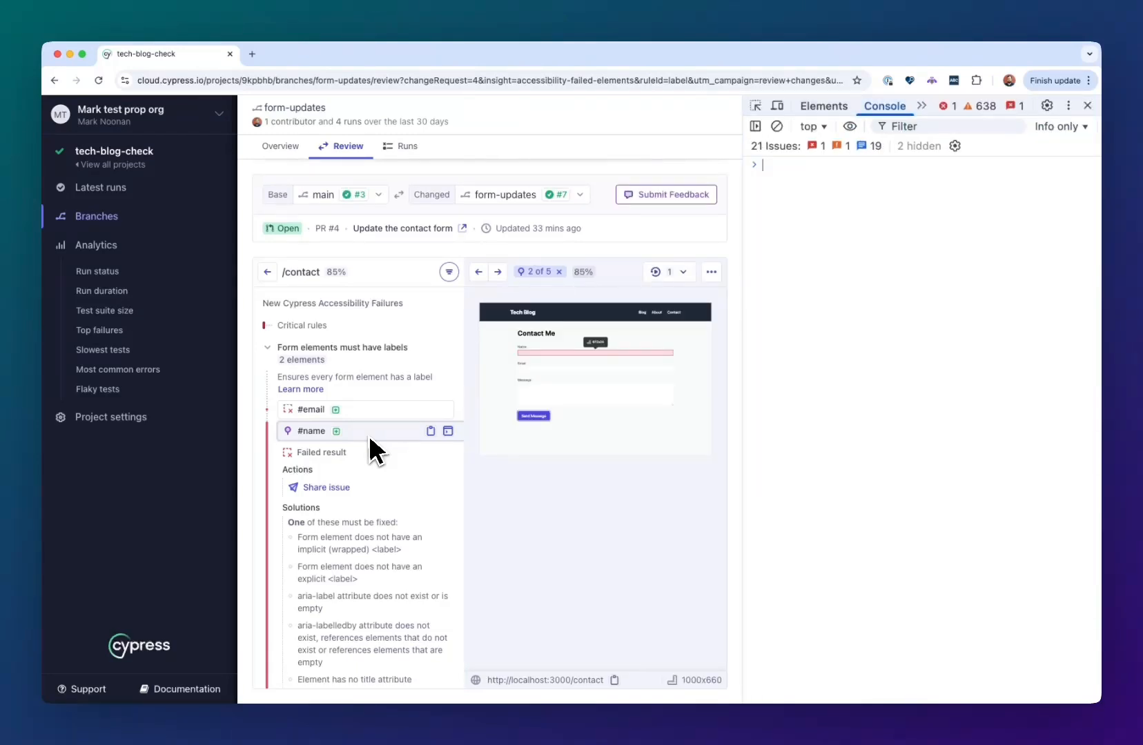
- Print the failing #name input element to the browser console
{"action": "left_click", "coordinate": [447, 431]}
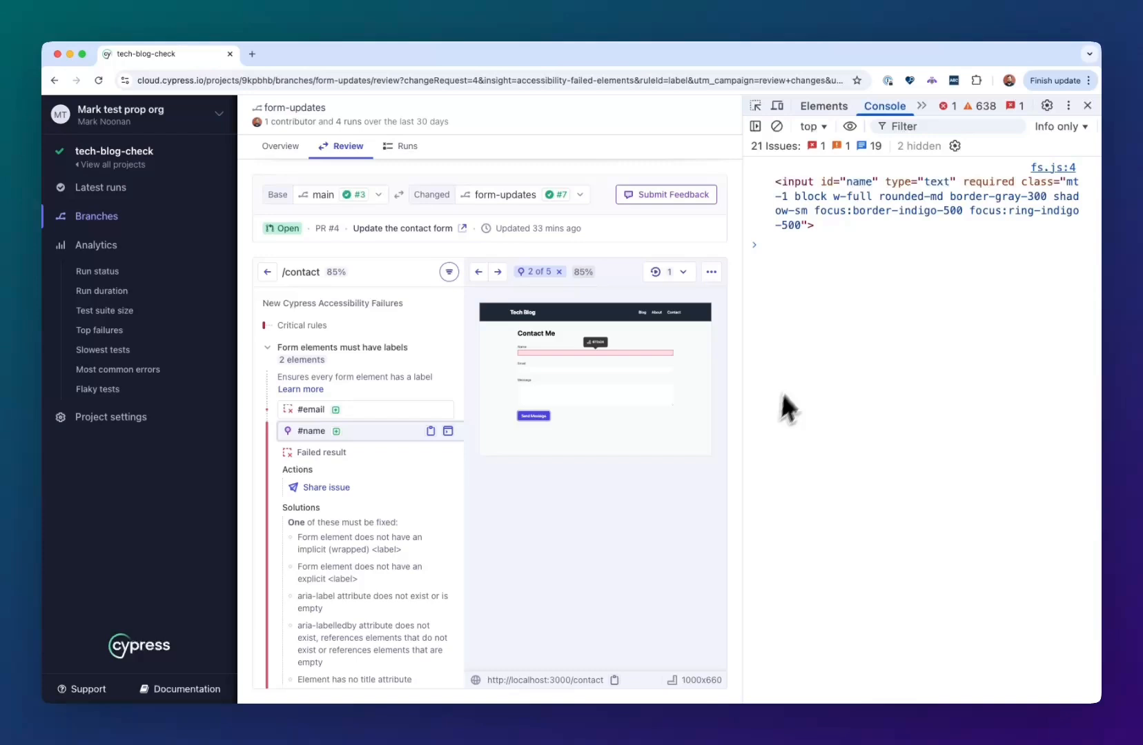
{"action": "mouse_move", "coordinate": [823, 234]}
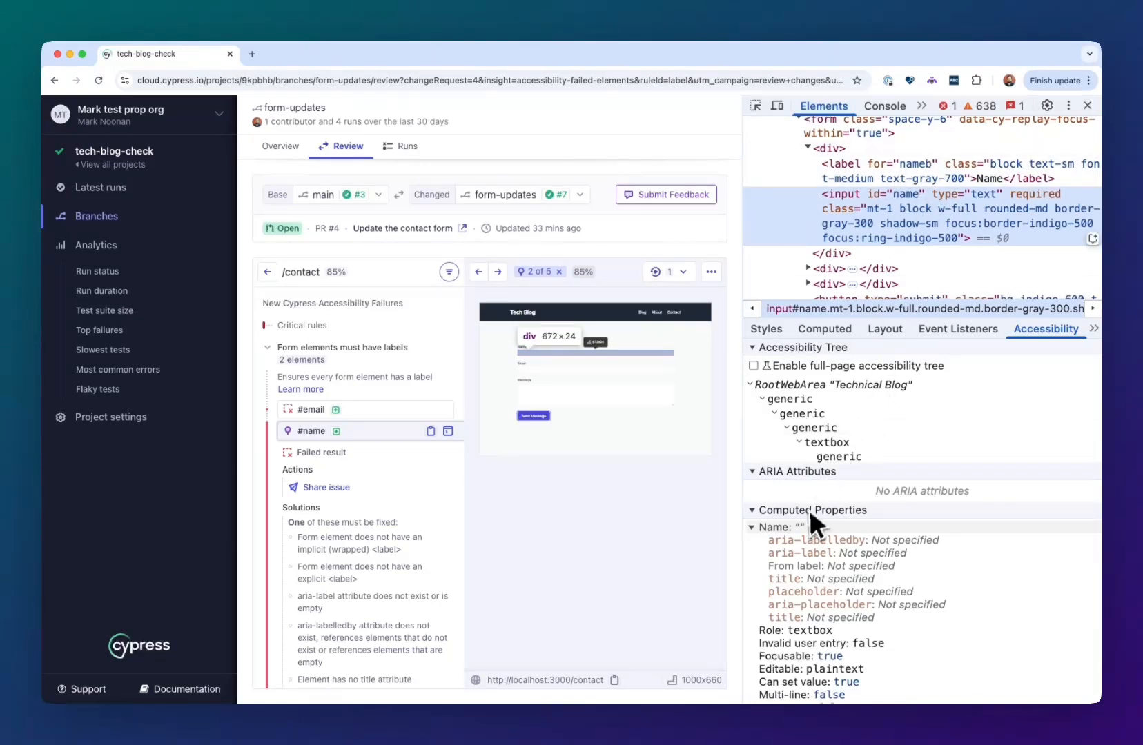
{"action": "mouse_move", "coordinate": [940, 167]}
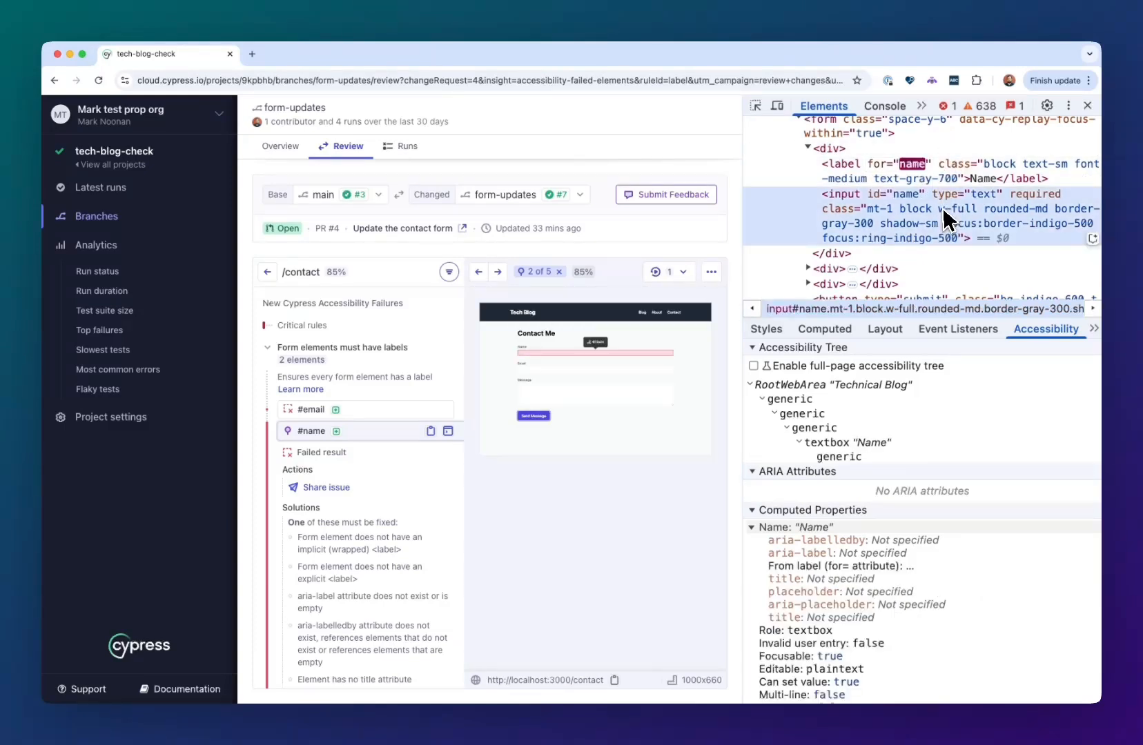
{"action": "mouse_move", "coordinate": [848, 442]}
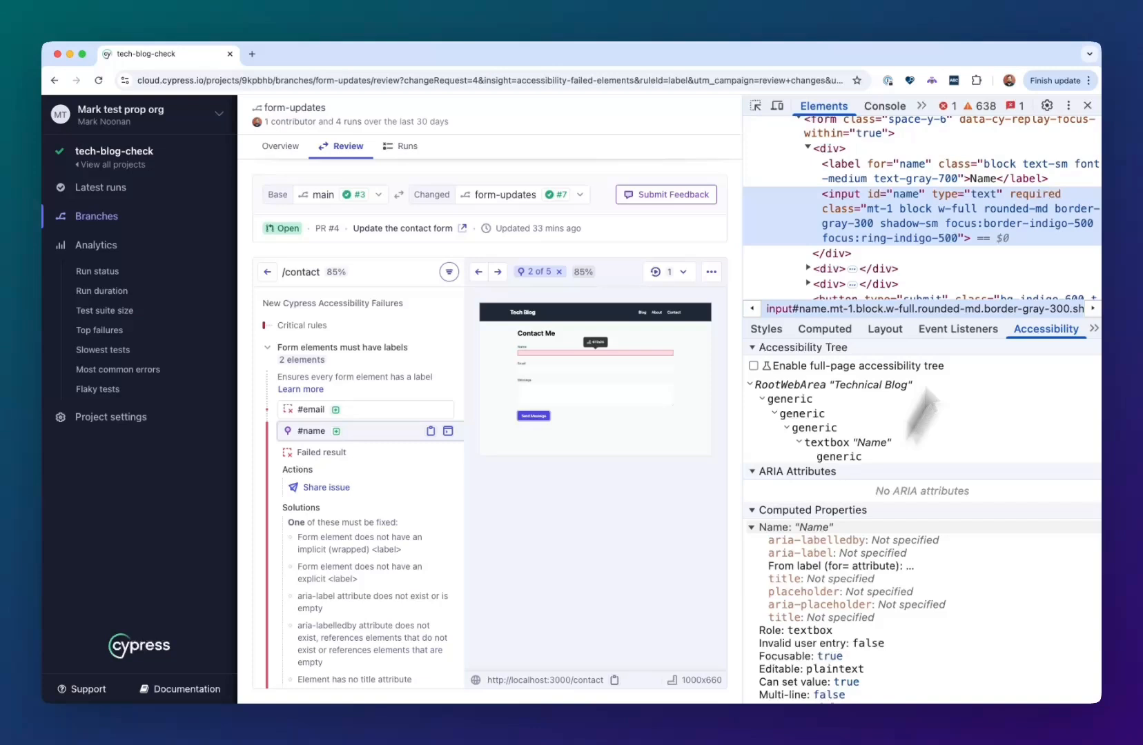
- Close DevTools to return to the full /contact snapshot with the #name failure highlighted
{"action": "left_click", "coordinate": [1088, 105]}
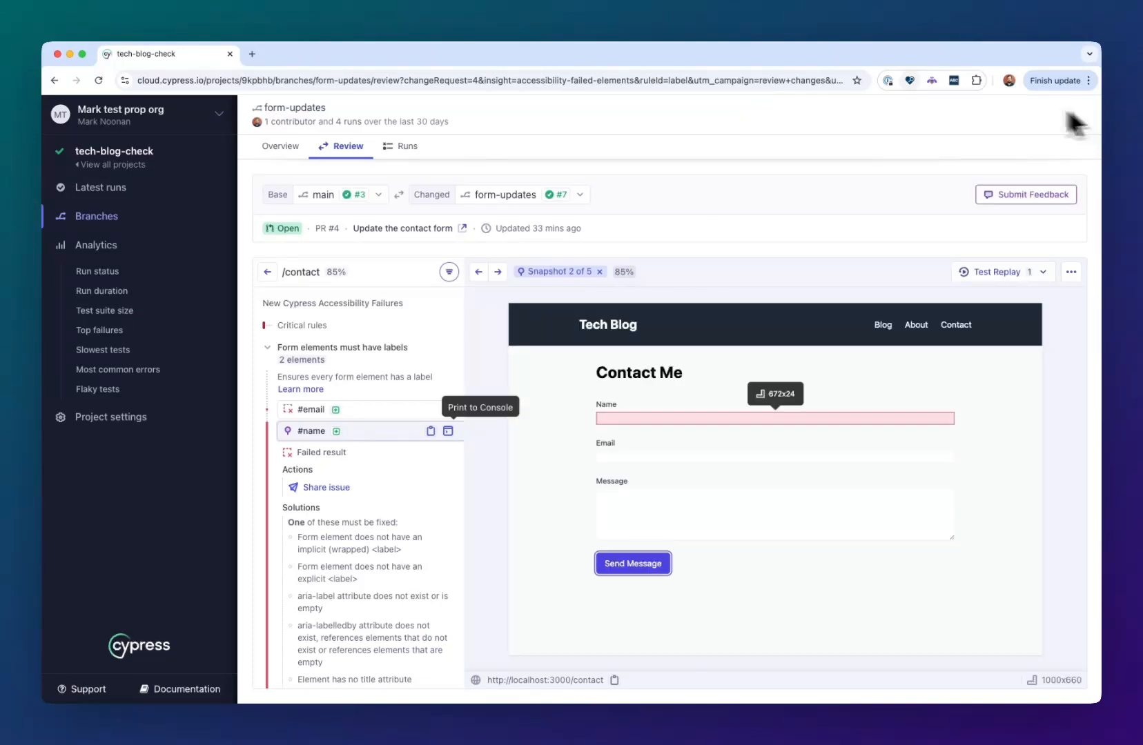
{"action": "mouse_move", "coordinate": [808, 182]}
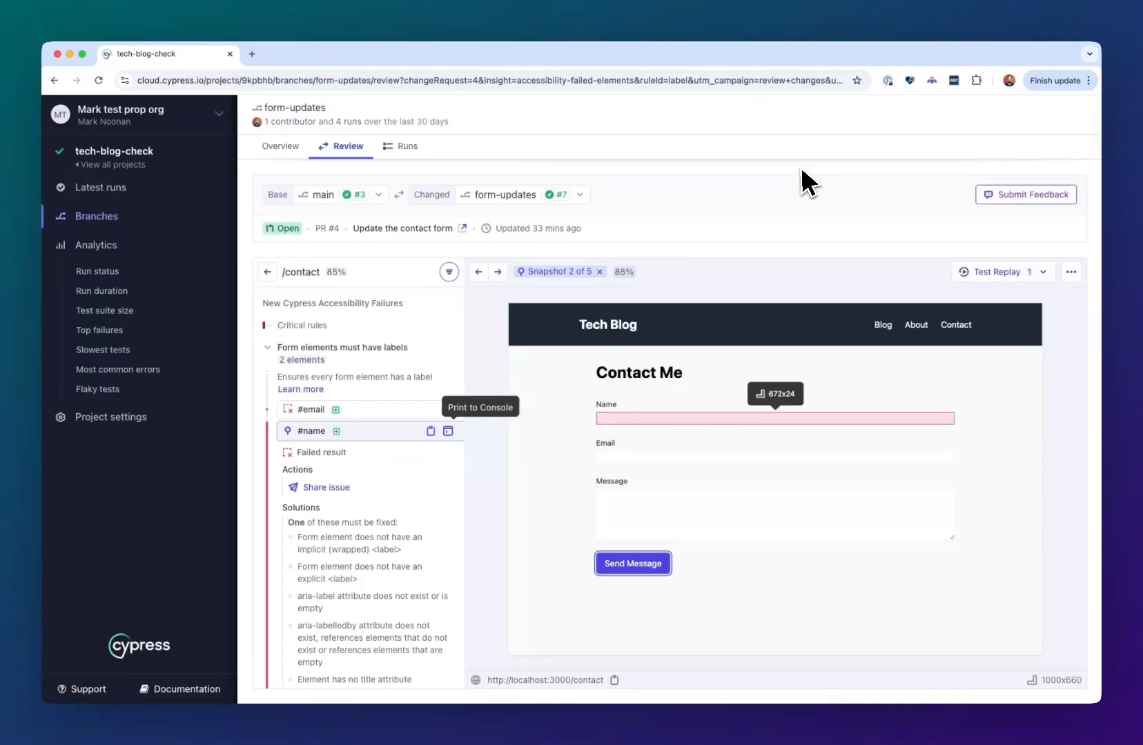
{"action": "mouse_move", "coordinate": [758, 496]}
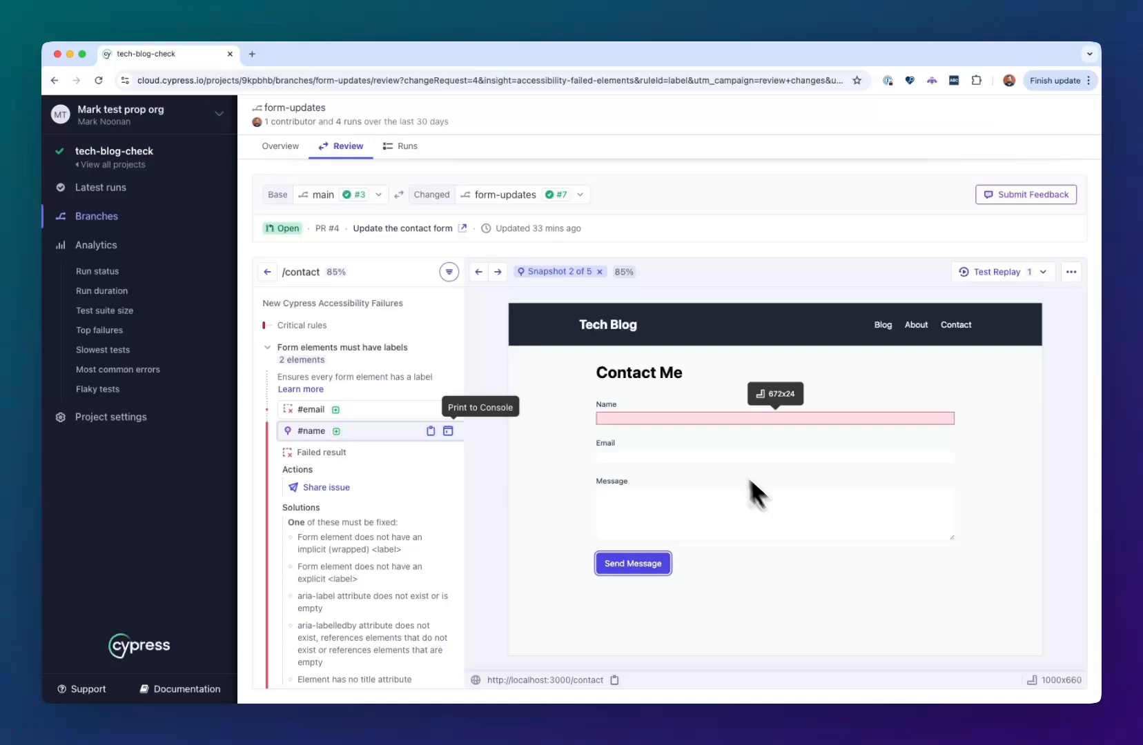
{"action": "mouse_move", "coordinate": [417, 247]}
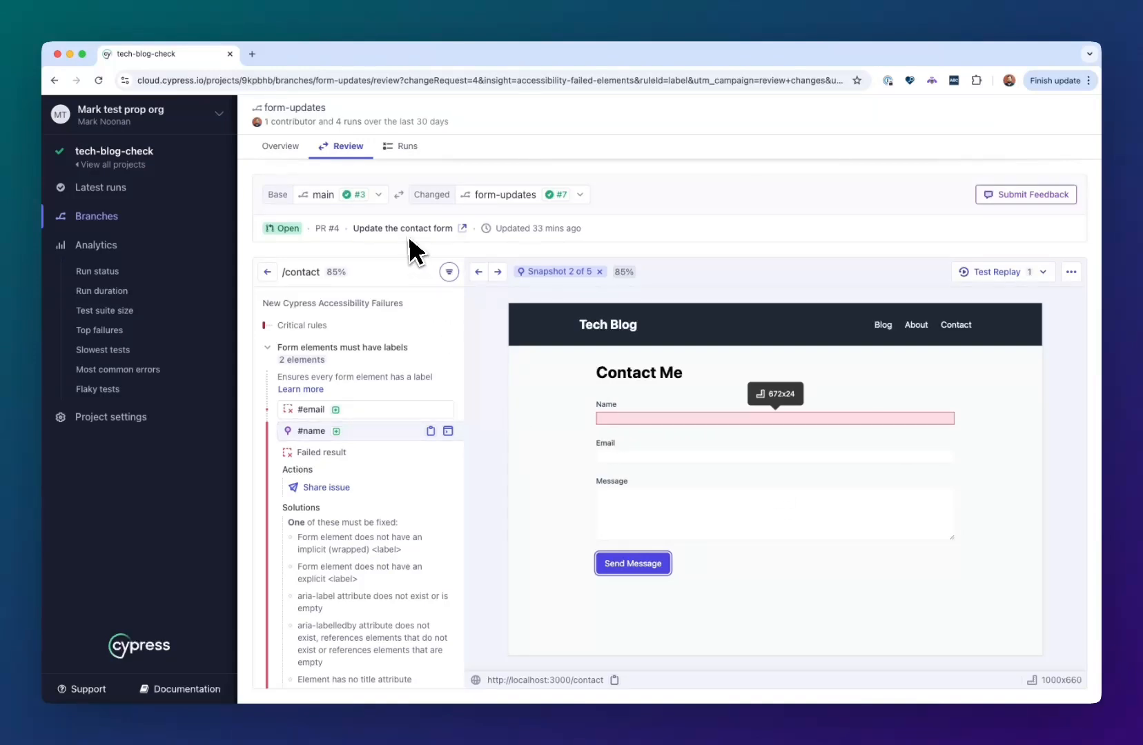
{"action": "mouse_move", "coordinate": [514, 251]}
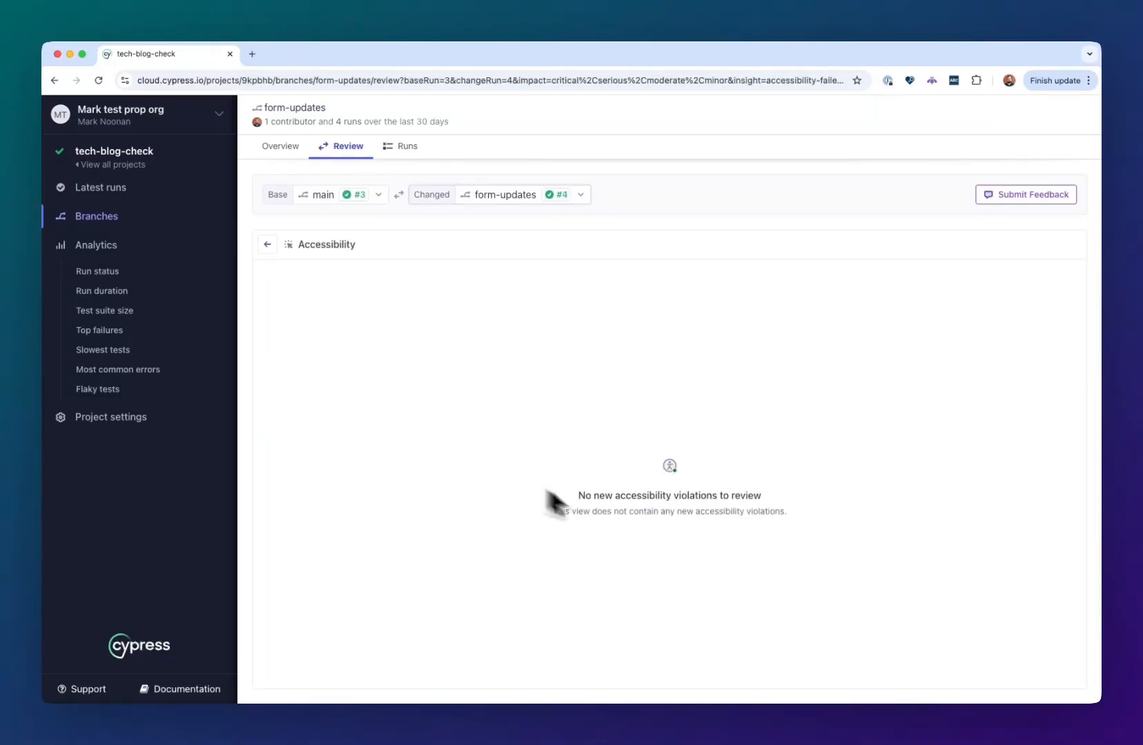
{"action": "mouse_move", "coordinate": [486, 352]}
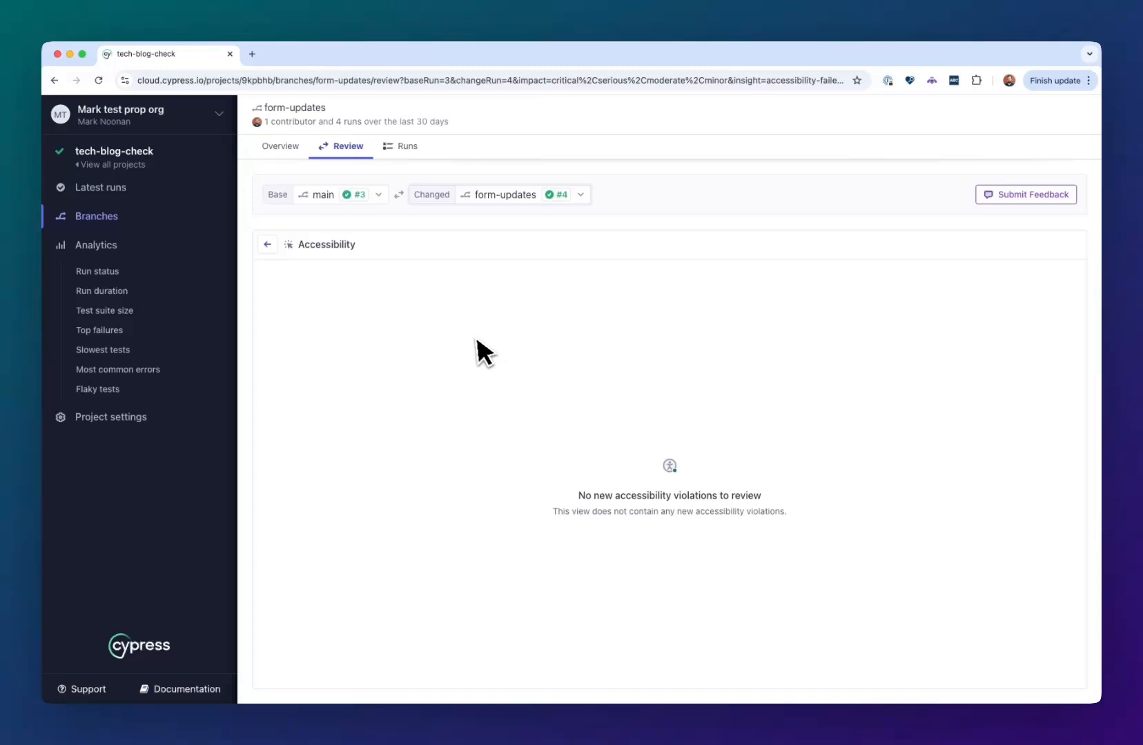
- Return to the failed elements summary for run #4 vs main #3, showing zero changed rules
{"action": "left_click", "coordinate": [266, 244]}
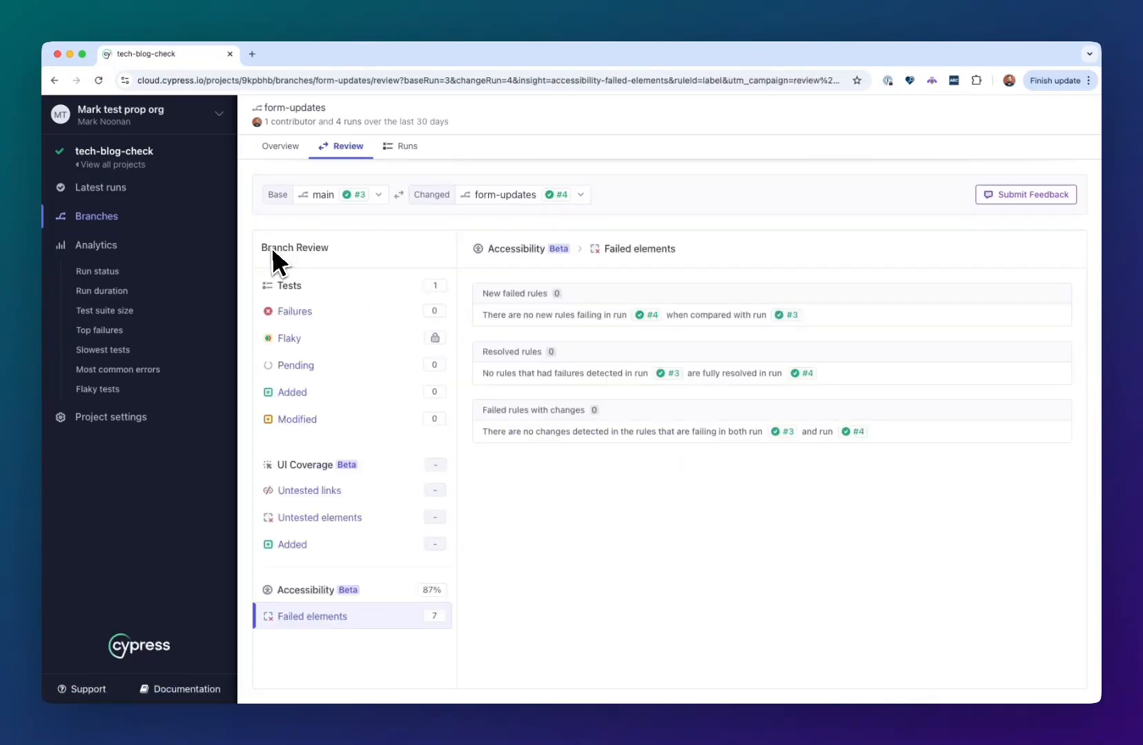
{"action": "mouse_move", "coordinate": [615, 436]}
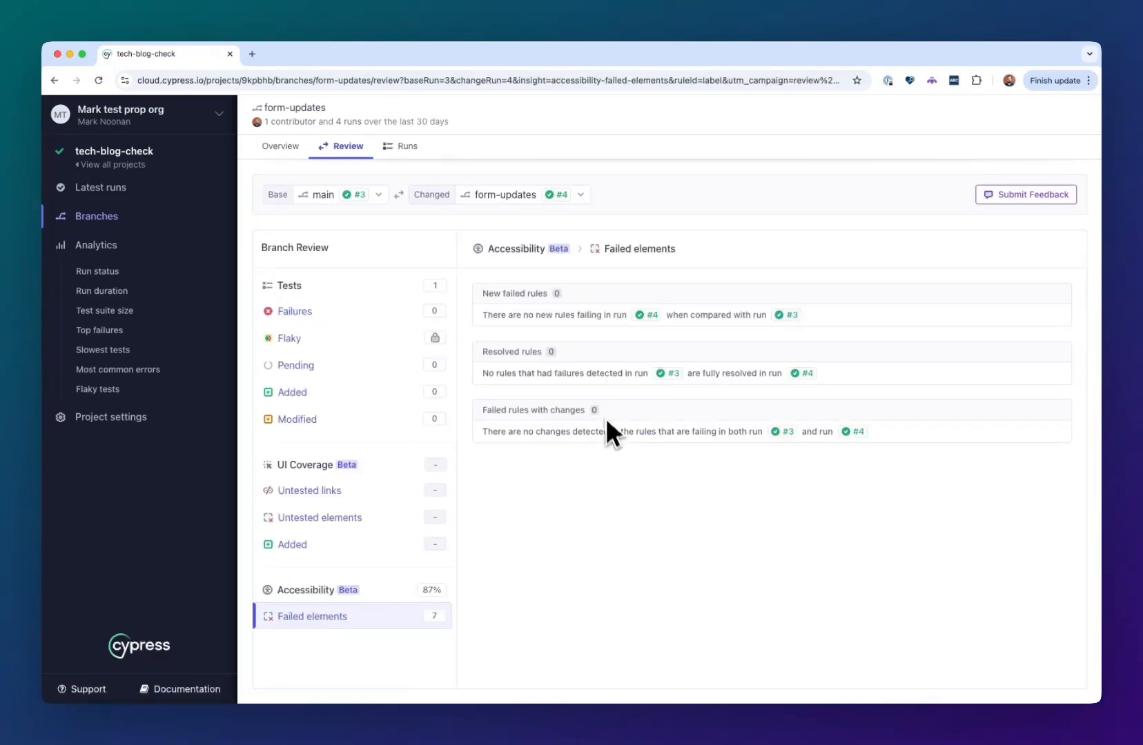
{"action": "mouse_move", "coordinate": [524, 646]}
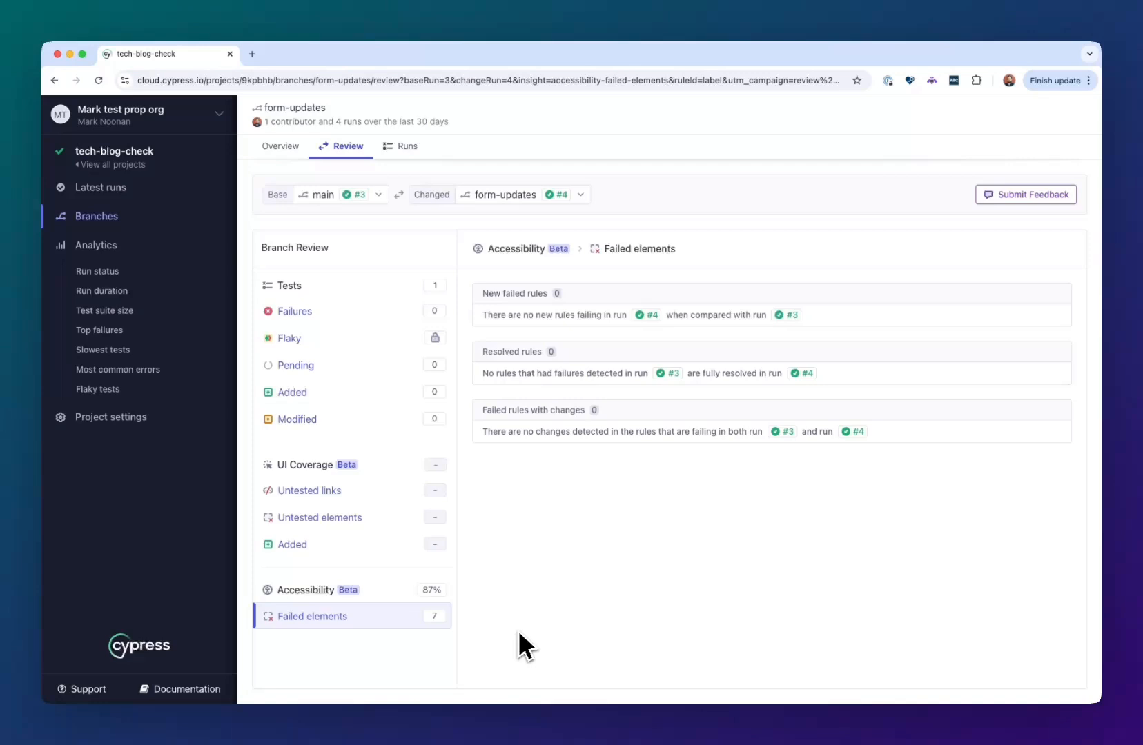